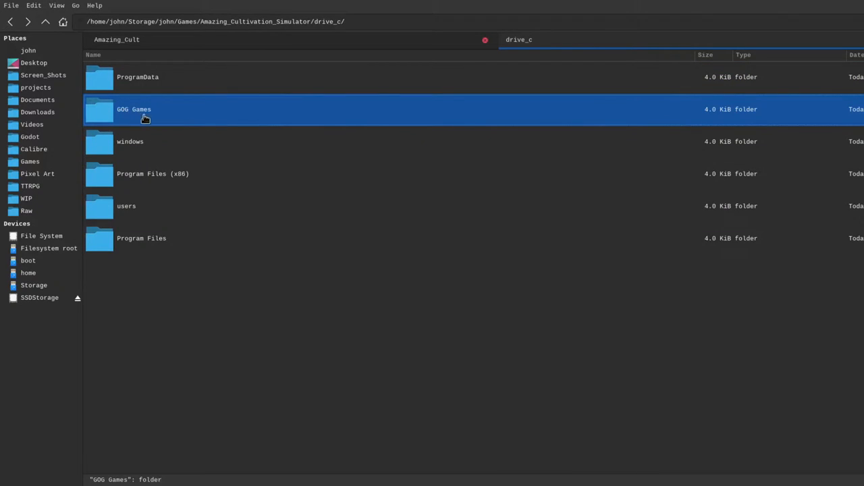
# Go from GOG Games into the Amazing Cultivation Simulator_Data folder
pyautogui.click(152, 173)
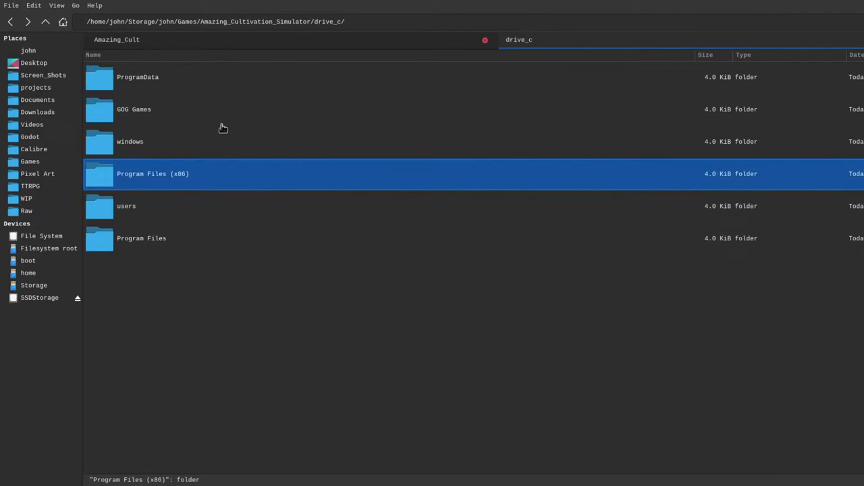
pyautogui.moveTo(153, 180)
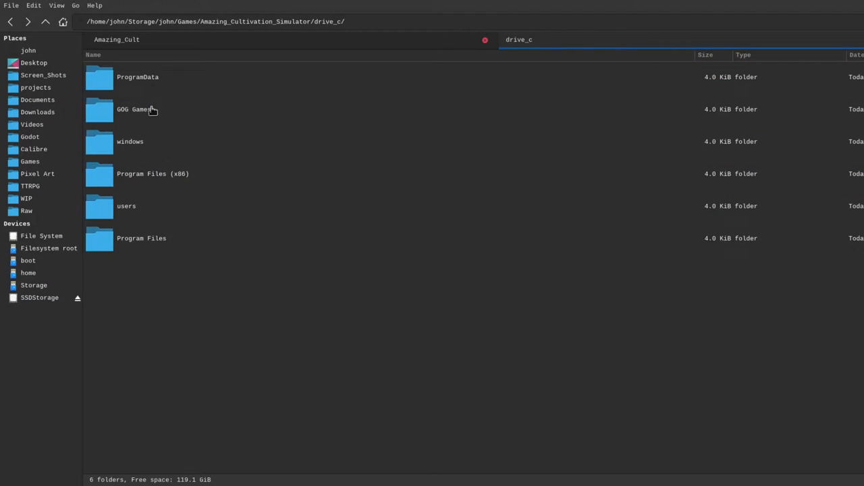
pyautogui.doubleClick(132, 109)
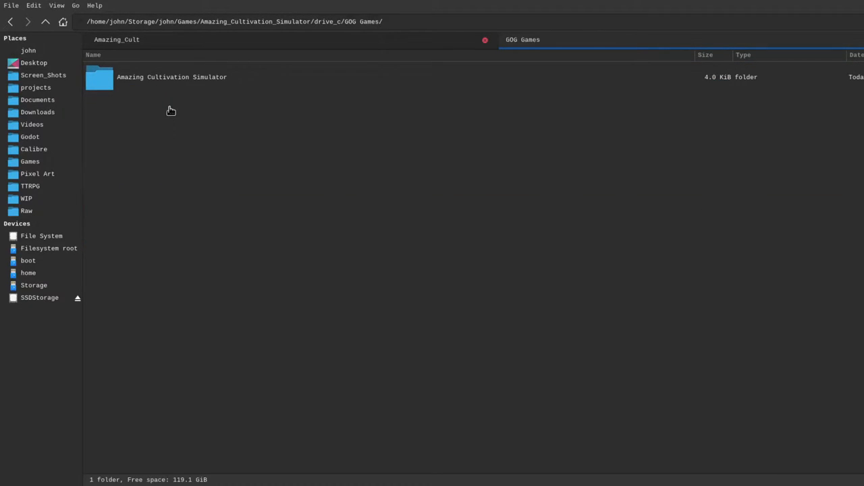
pyautogui.doubleClick(172, 76)
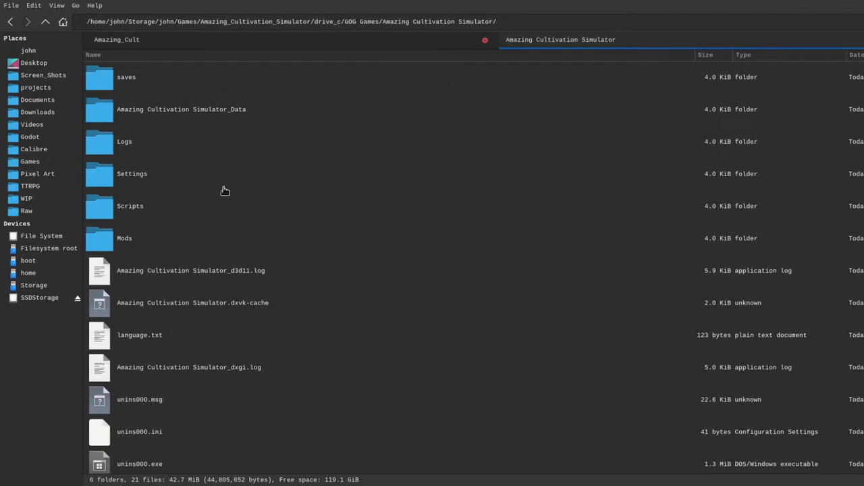
pyautogui.click(131, 174)
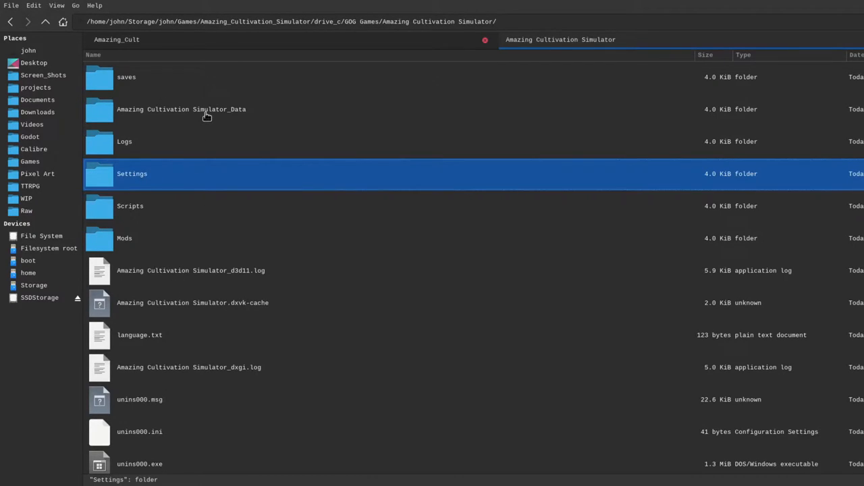
pyautogui.doubleClick(181, 109)
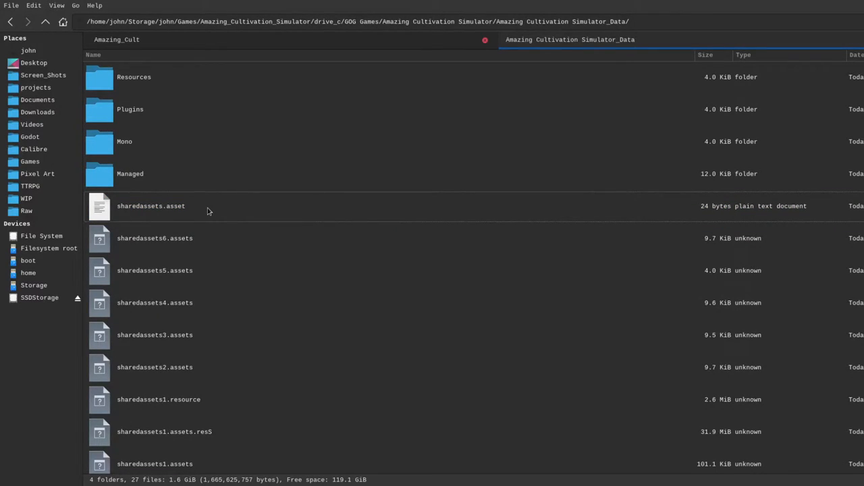
# Open the Plugins folder and select the steam_api64.dll file
pyautogui.click(130, 174)
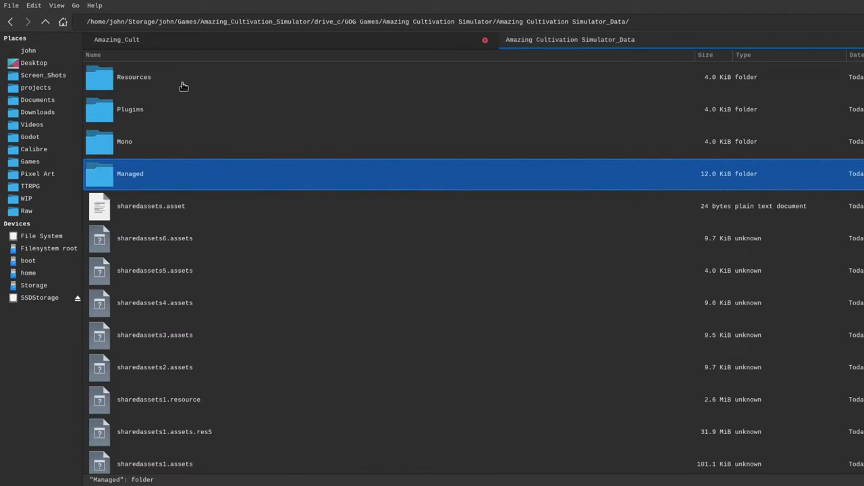
pyautogui.doubleClick(129, 109)
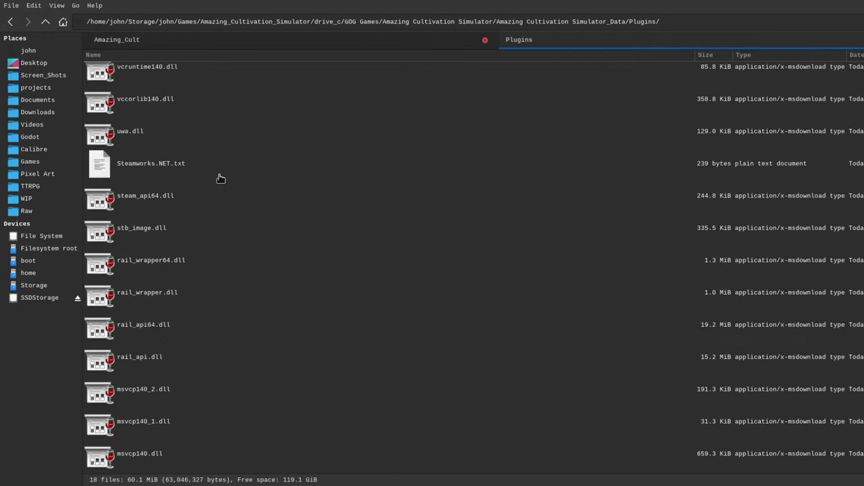
pyautogui.click(130, 131)
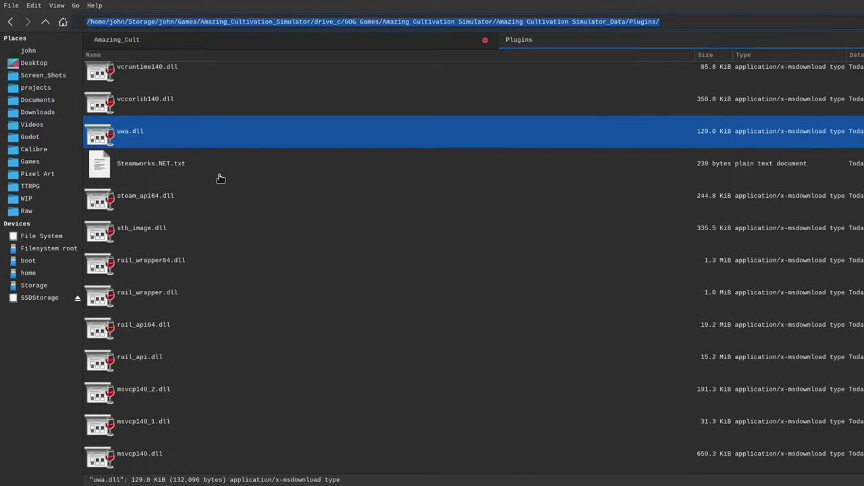
pyautogui.click(145, 196)
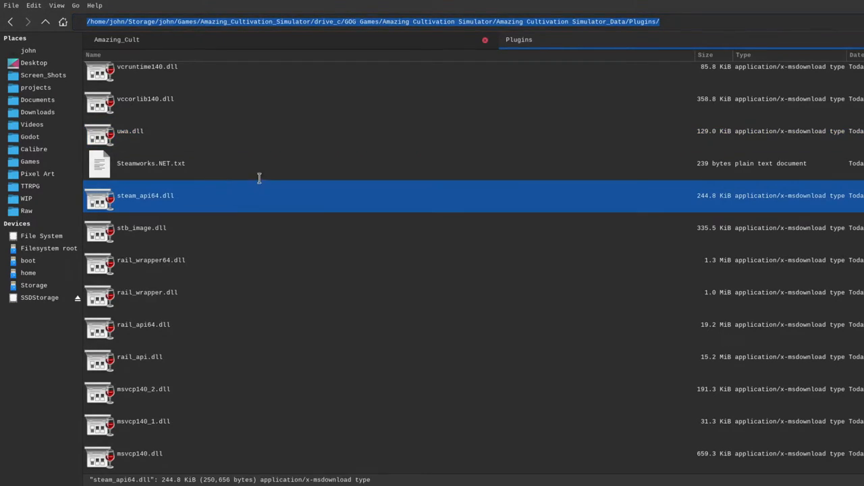
pyautogui.moveTo(388, 227)
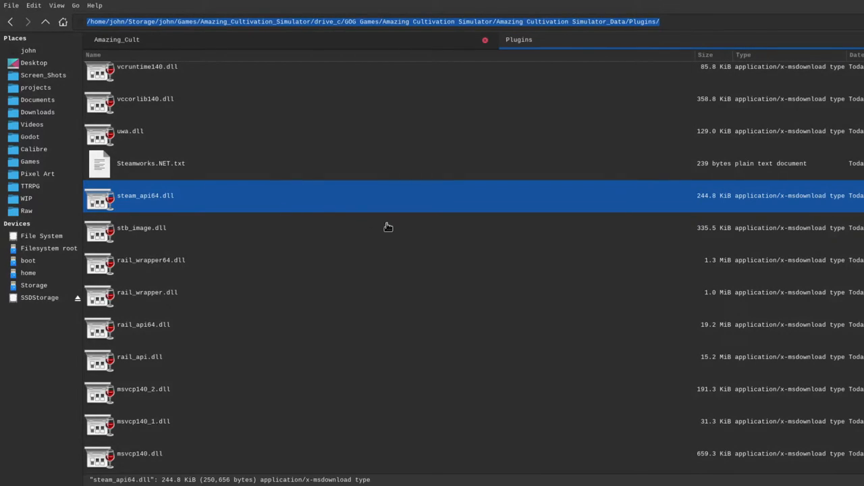
pyautogui.click(365, 237)
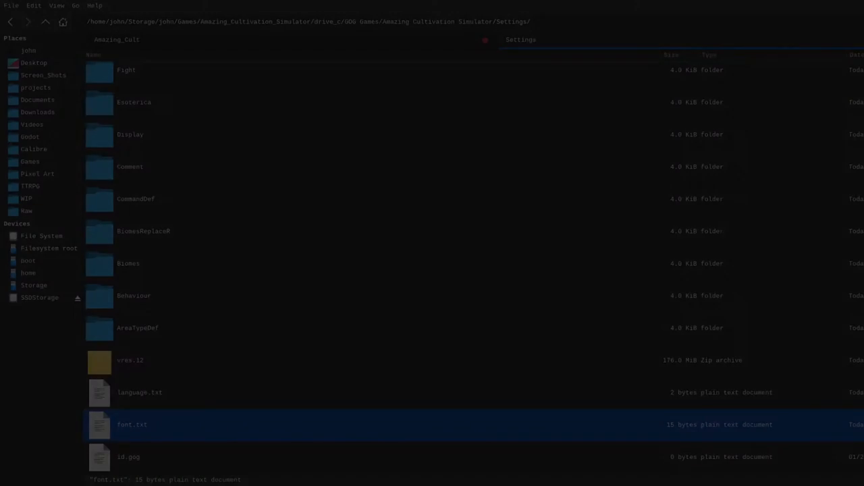
# Confirm font.txt names Microsoft YaHei, then launch Winetricks for the game's prefix
pyautogui.doubleClick(131, 424)
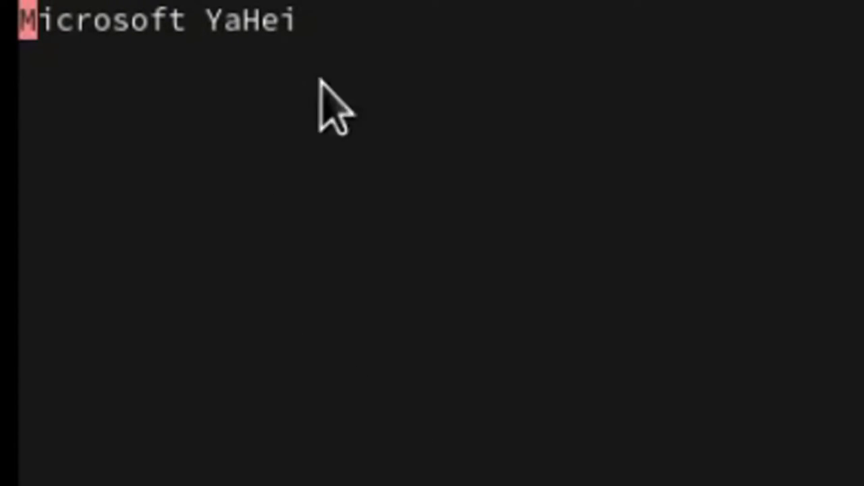
pyautogui.moveTo(665, 125)
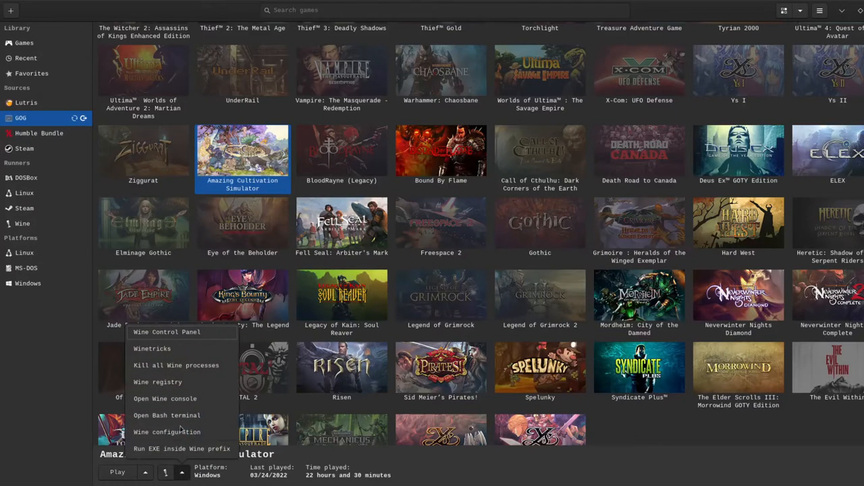
pyautogui.moveTo(159, 353)
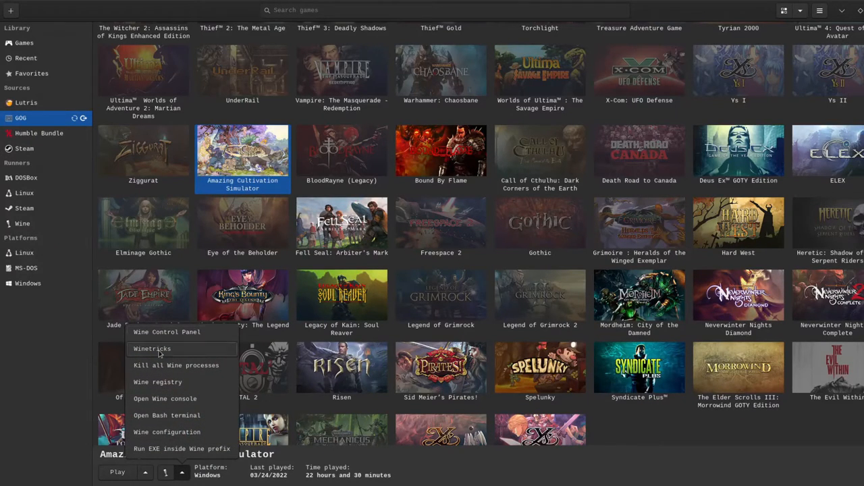
pyautogui.click(152, 349)
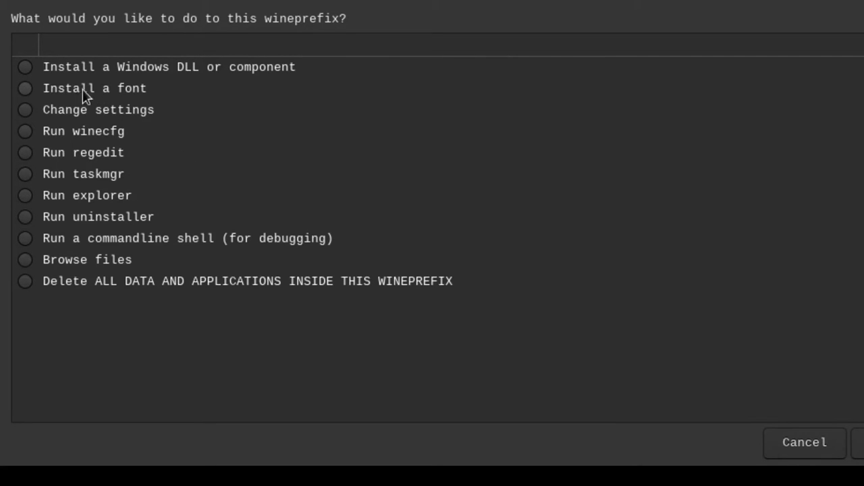
# Choose 'Install a font' in Winetricks and scroll through the font packages
pyautogui.click(25, 88)
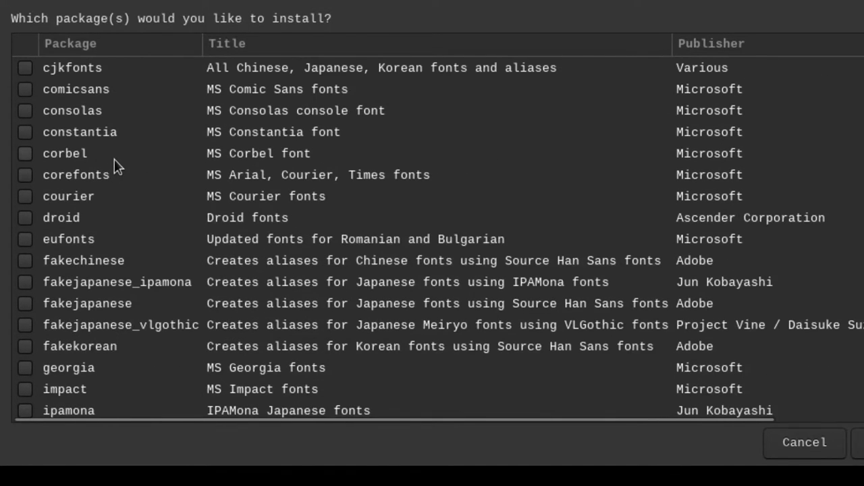
pyautogui.scroll(-3)
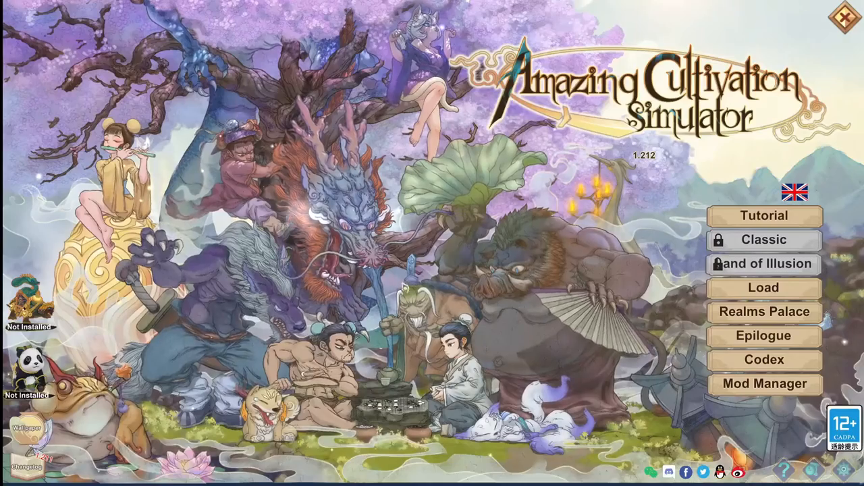
pyautogui.moveTo(764, 215)
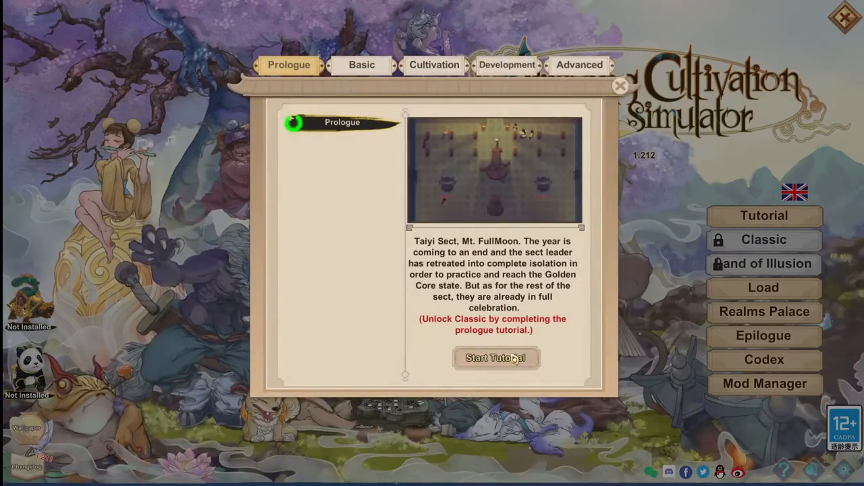
pyautogui.moveTo(385, 329)
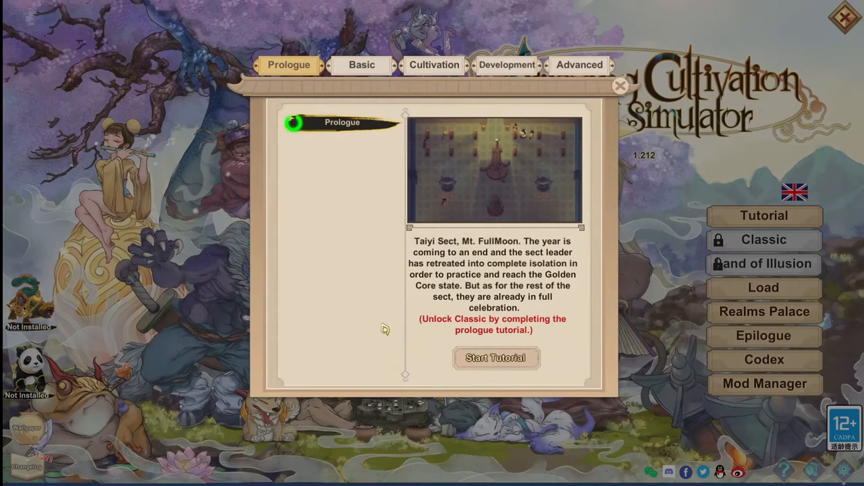
pyautogui.moveTo(360, 304)
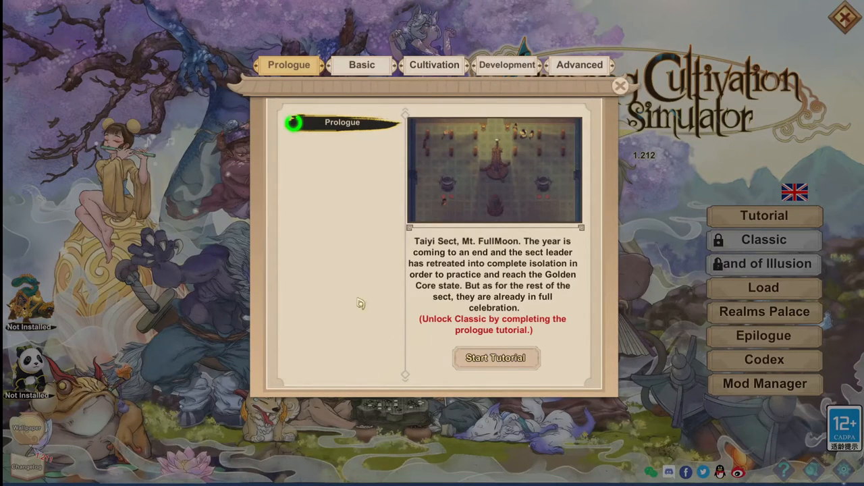